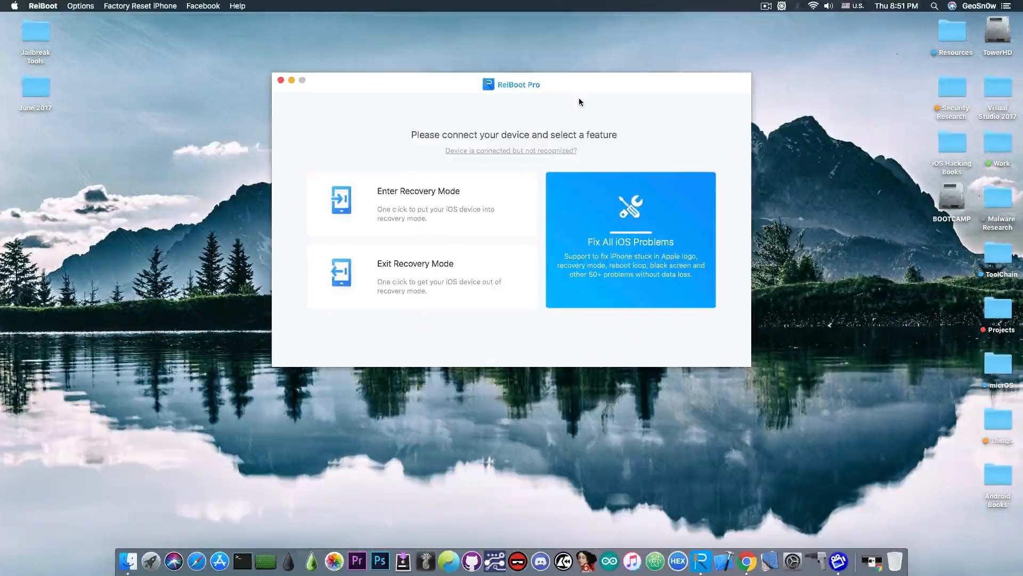
mouse_move(625, 191)
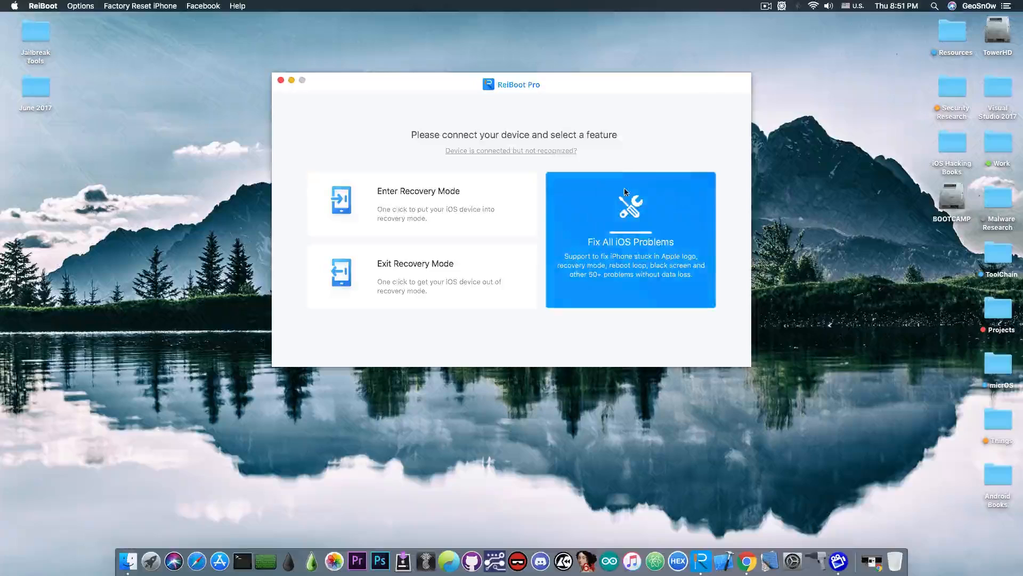
Step: Show the Fix All iOS Problems feature briefly, then return to the repair feature list
click(629, 240)
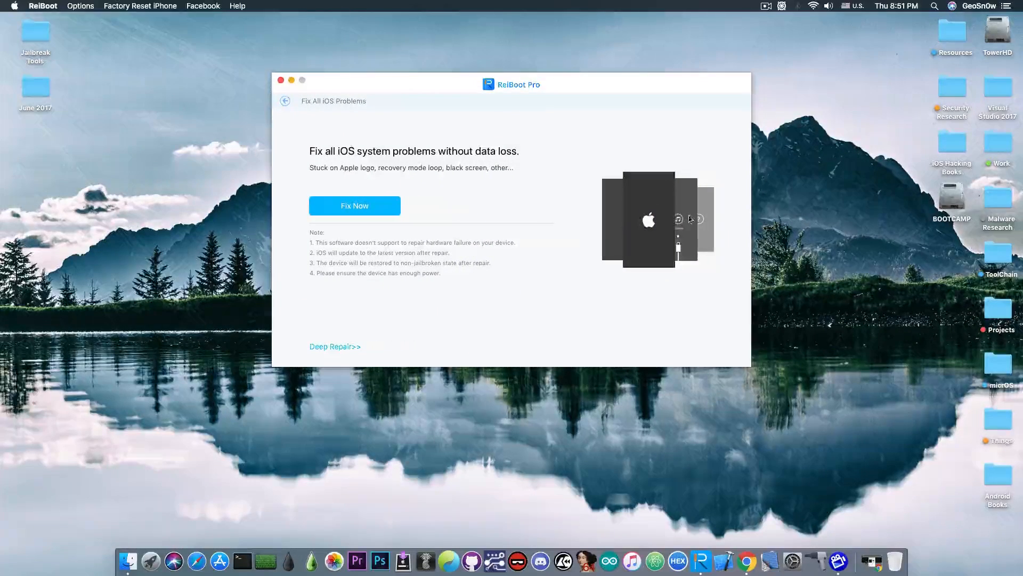
mouse_move(295, 108)
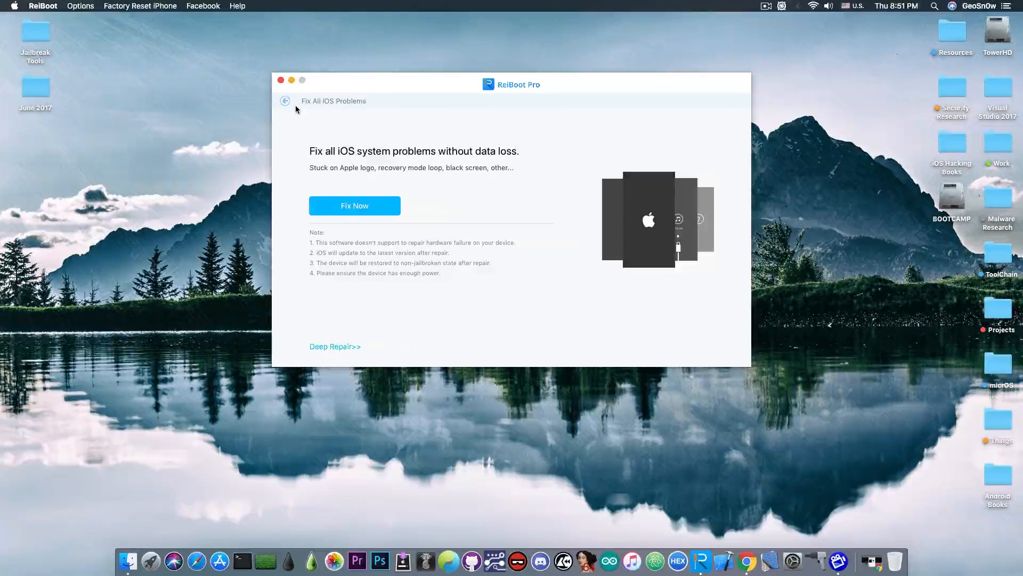
click(292, 80)
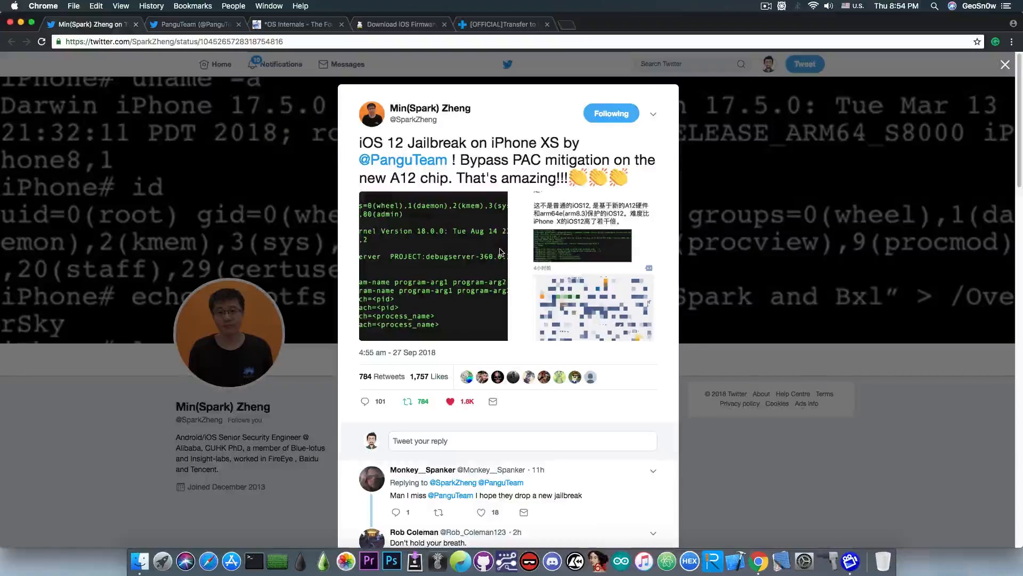
Step: Bring up morpheus's *OS Internals thread on iPhone Xs/Xr and A12 ARMv8.3 pointer authentication
click(297, 25)
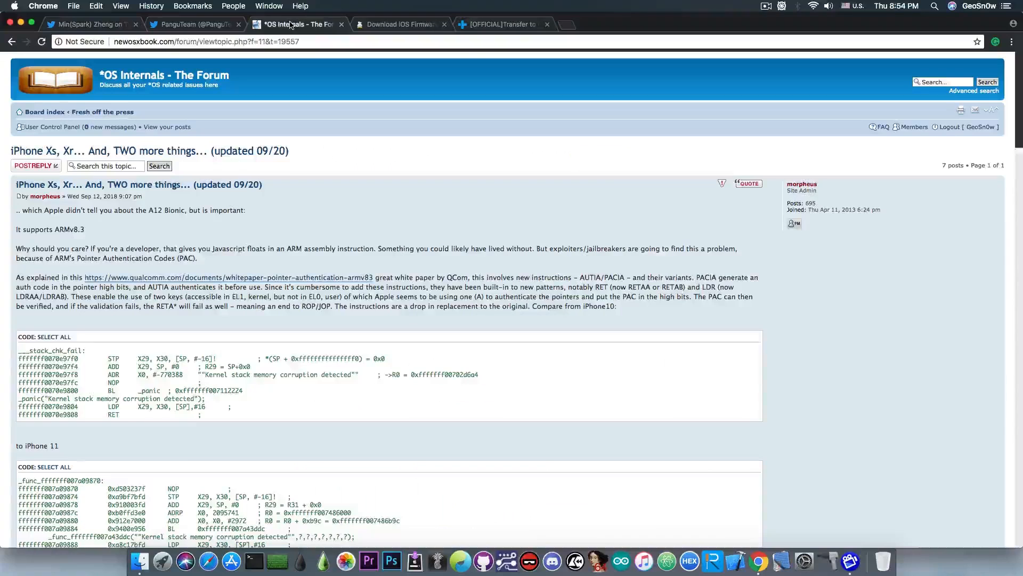
mouse_move(307, 69)
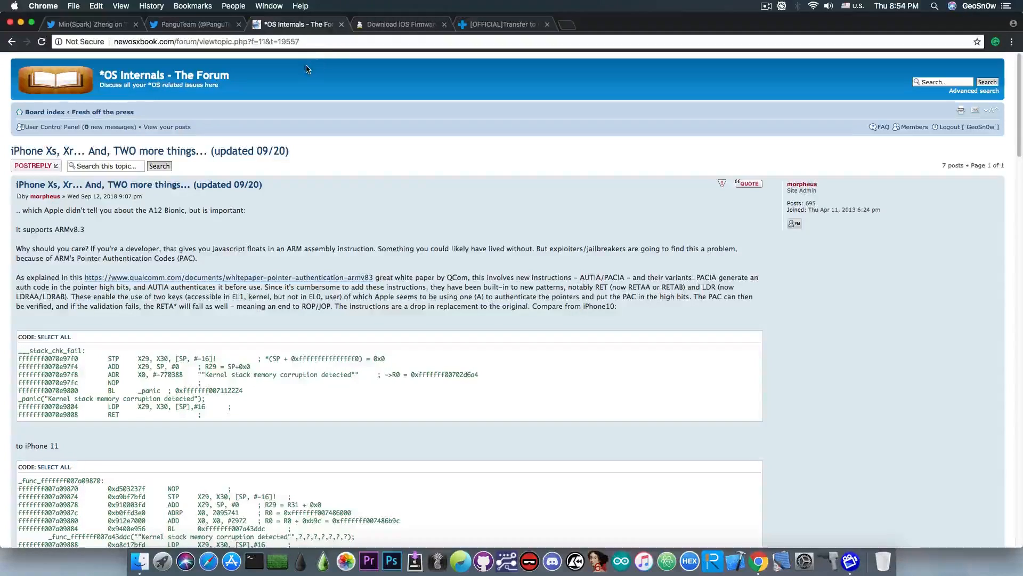
mouse_move(409, 266)
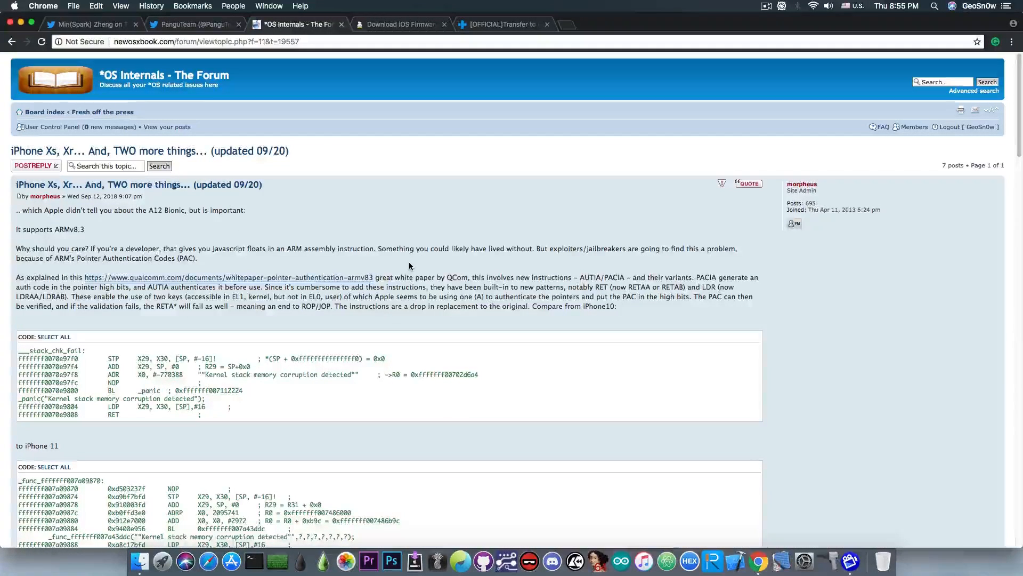
mouse_move(272, 219)
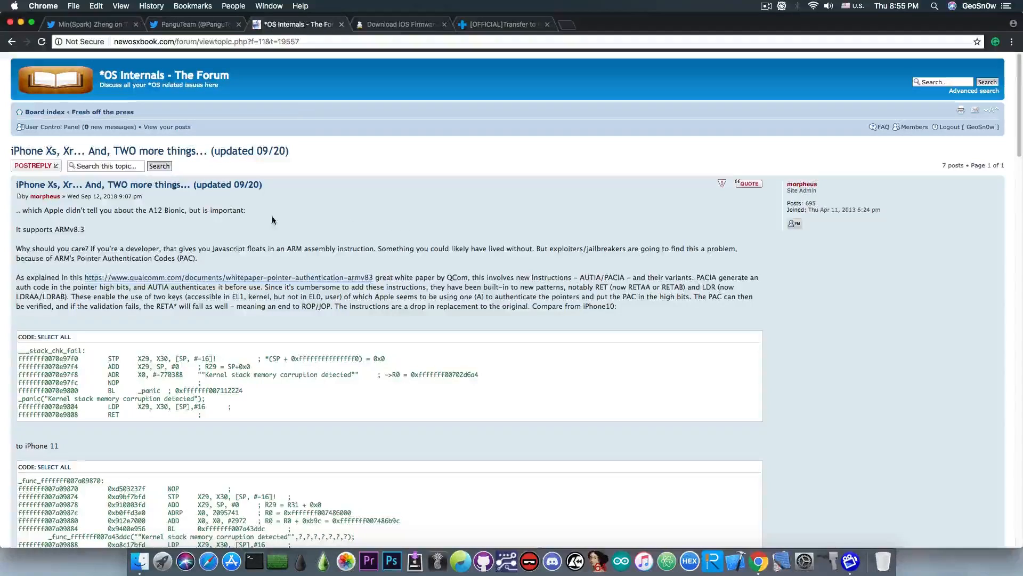
mouse_move(262, 218)
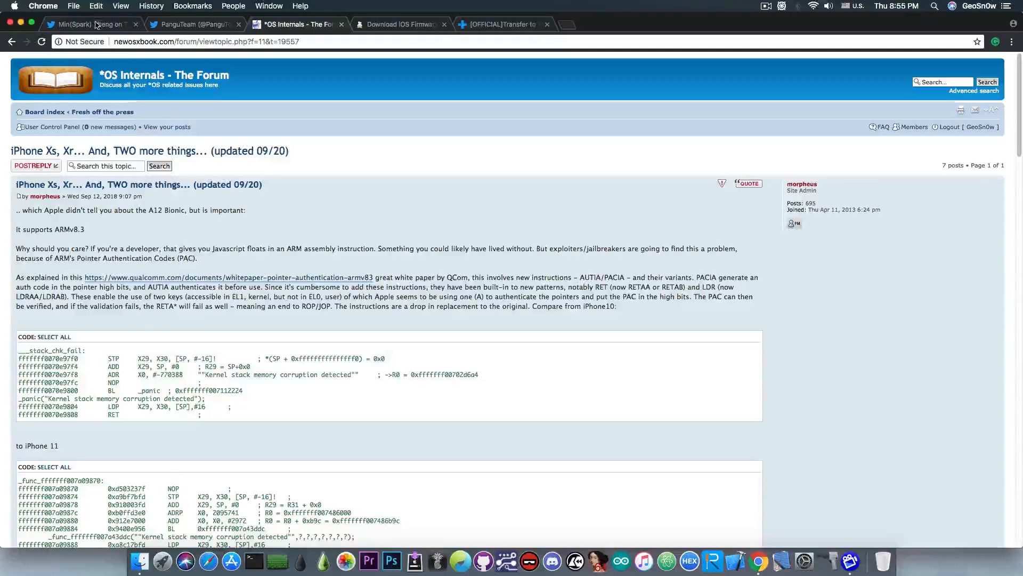
Step: Revisit the PanguTeam iOS 12 jailbreak tweet, then show the iPhone X (GSM) IPSW Downloads page
click(92, 24)
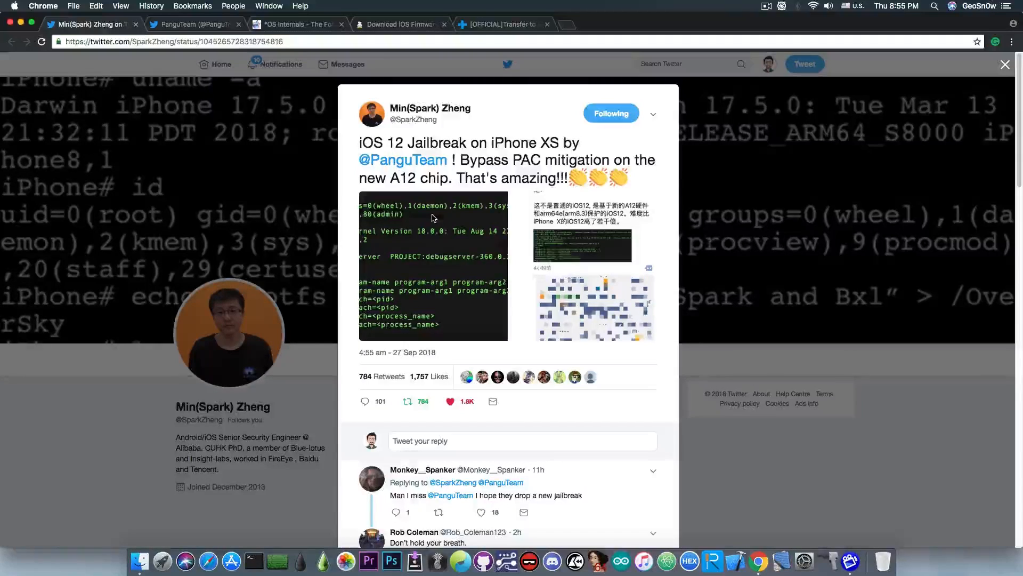
click(397, 24)
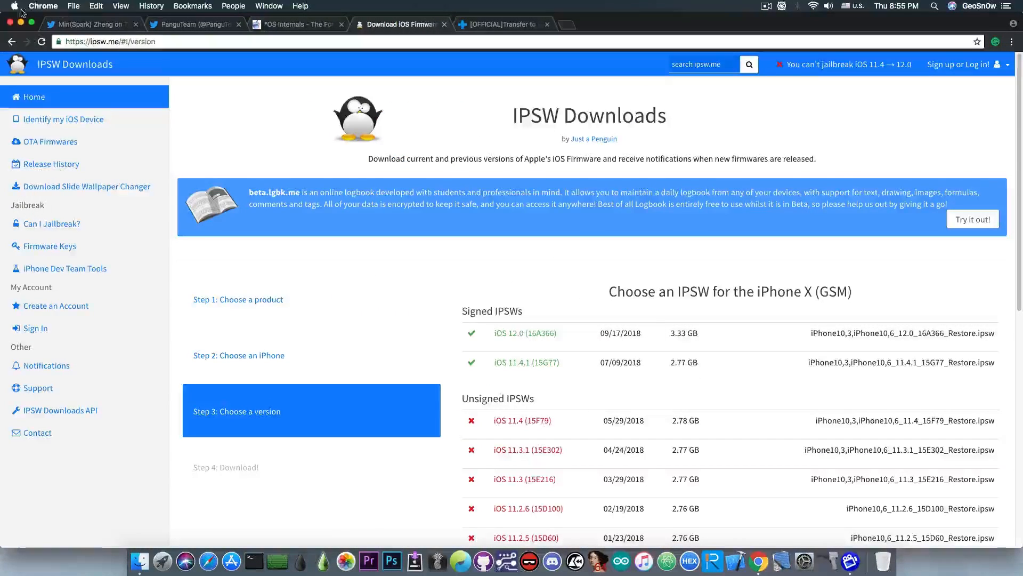
Step: Return to Min(Spark) Zheng's tweet on PanguTeam's iOS 12 iPhone XS jailbreak
click(92, 25)
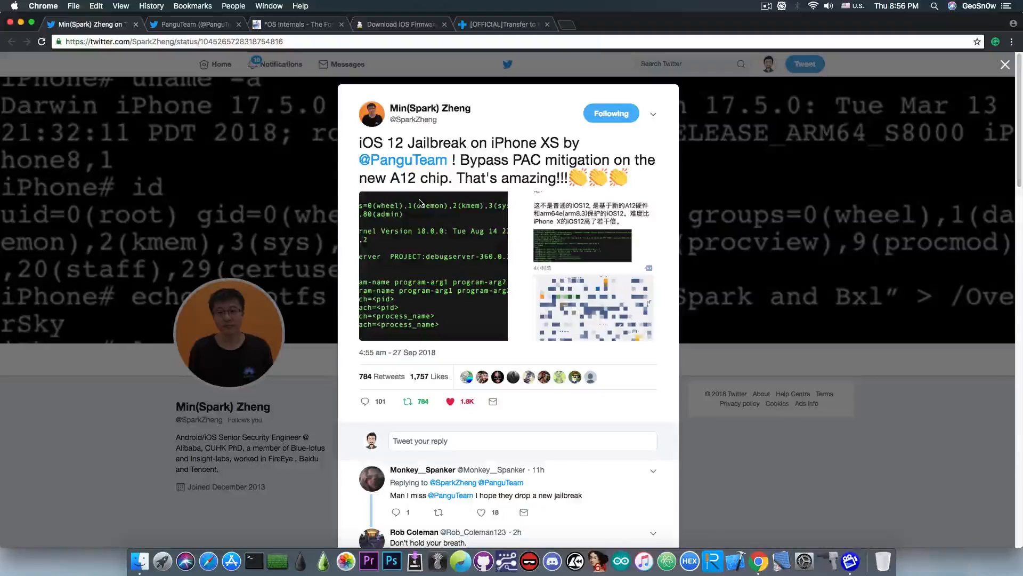
mouse_move(522, 172)
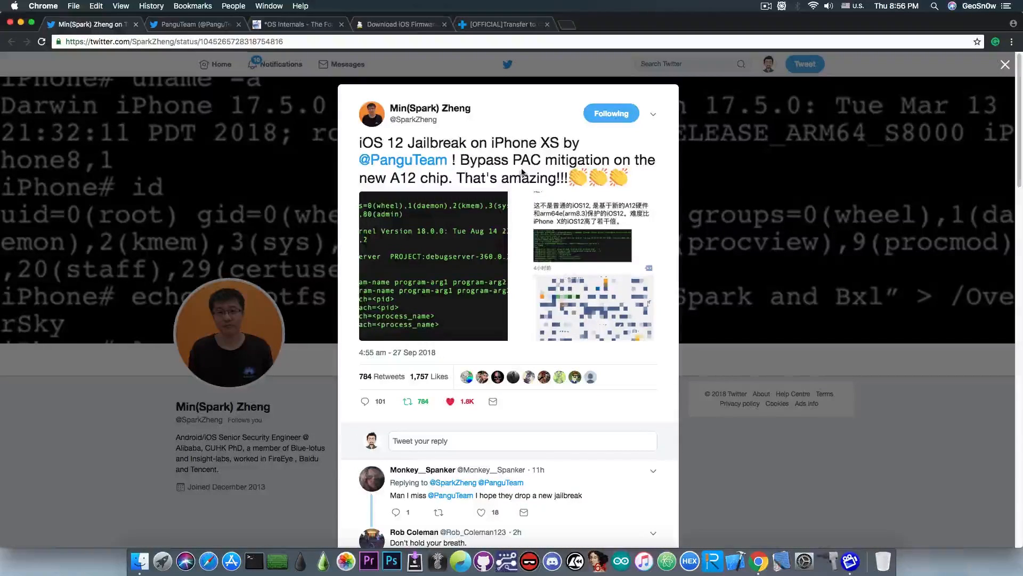
Step: Read morpheus's forum reply with the book-page images on architectures and ARM64e changes
click(294, 24)
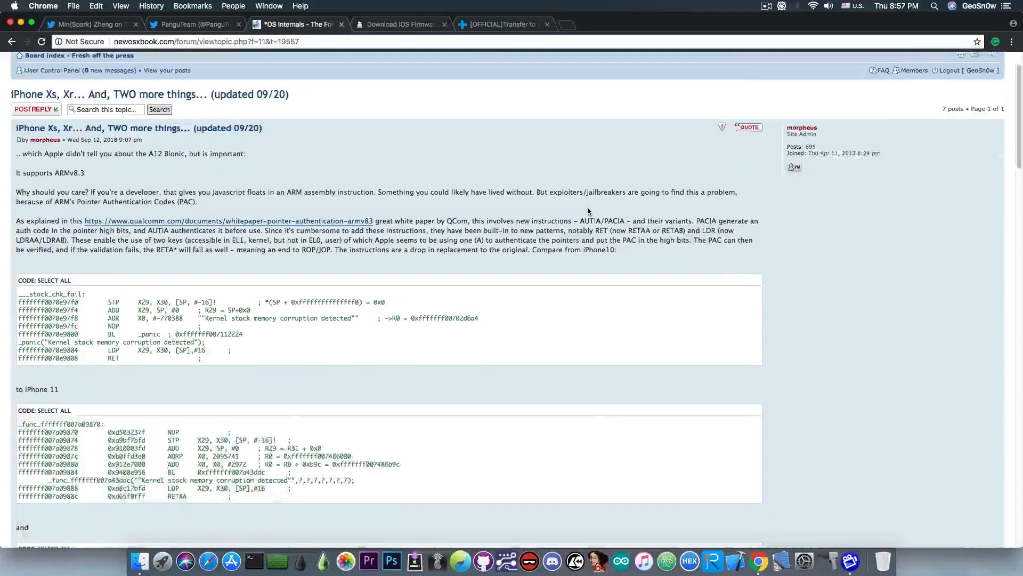
scroll(down, 3)
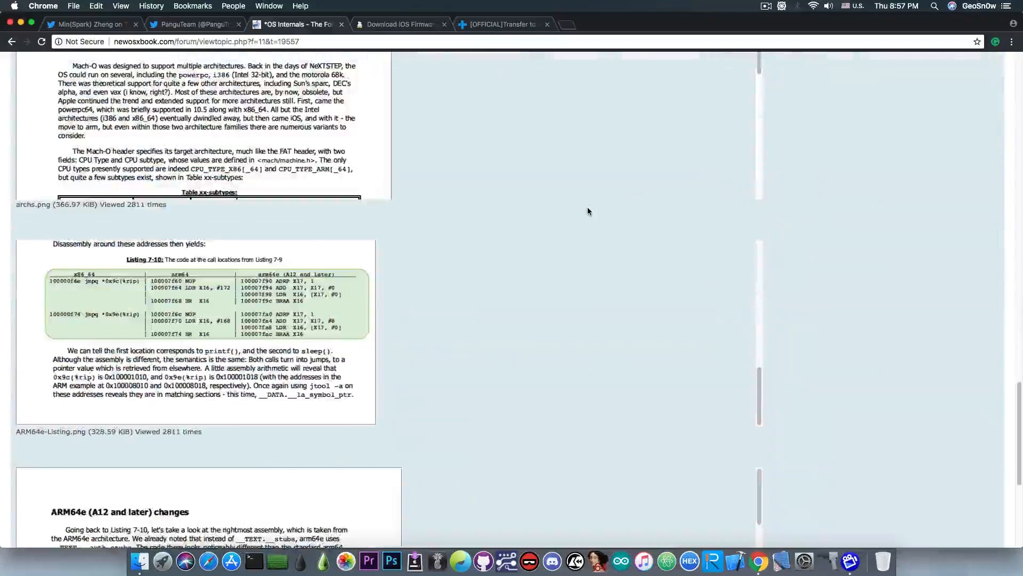
scroll(up, 3)
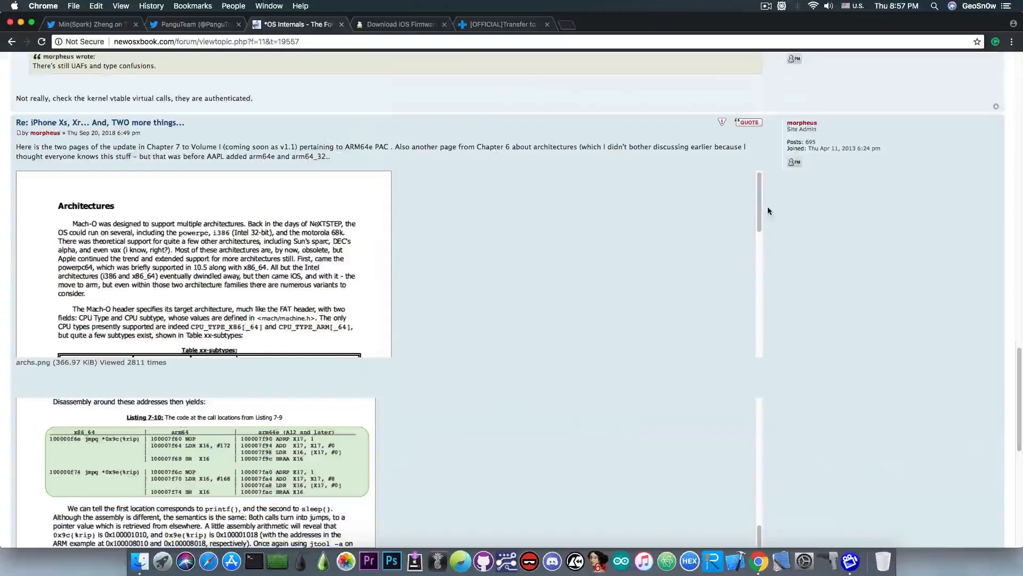
scroll(down, 3)
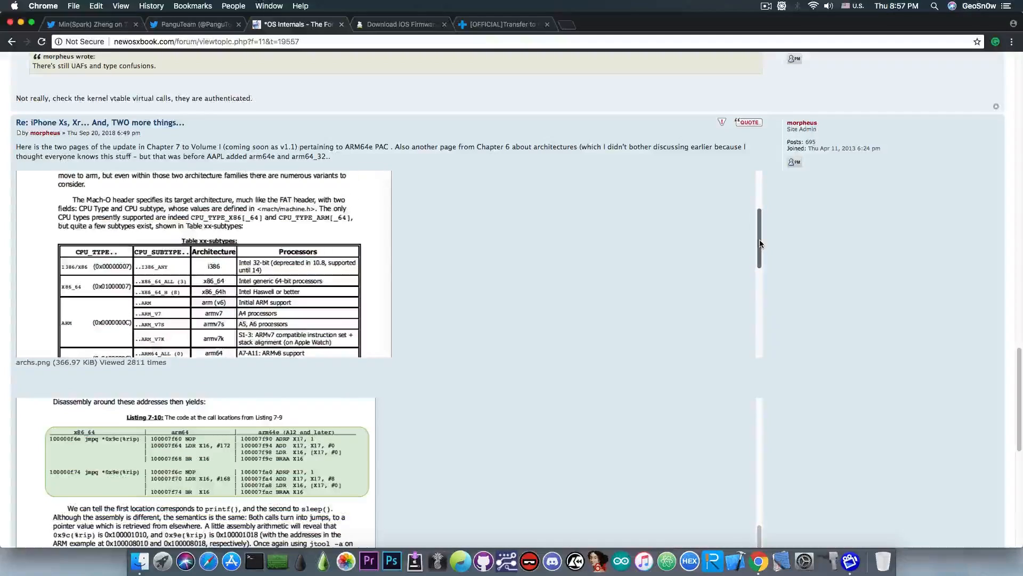
Step: Go back to the jailbreak tweet and bring up PanguTeam's Twitter profile
click(91, 25)
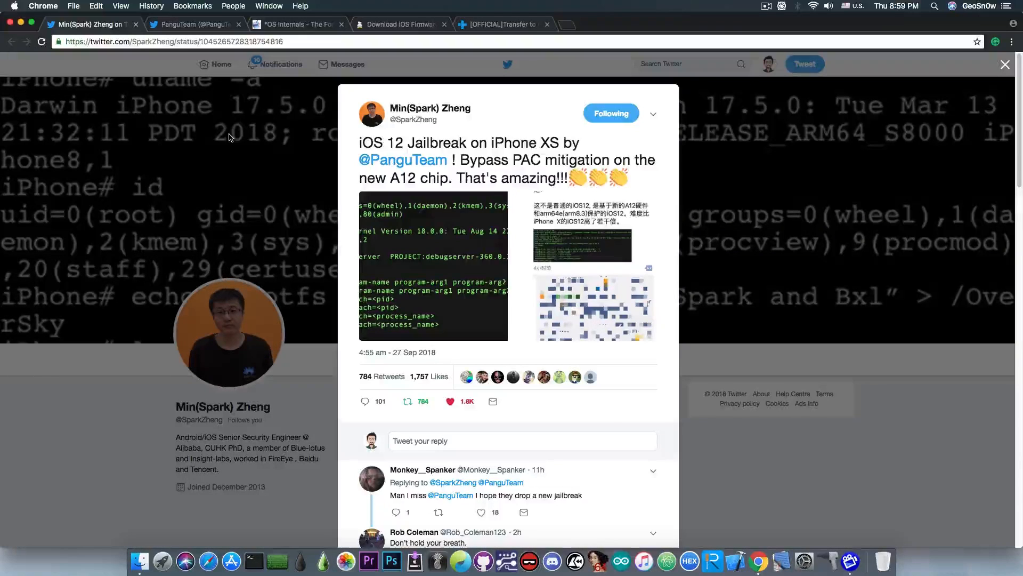
mouse_move(349, 125)
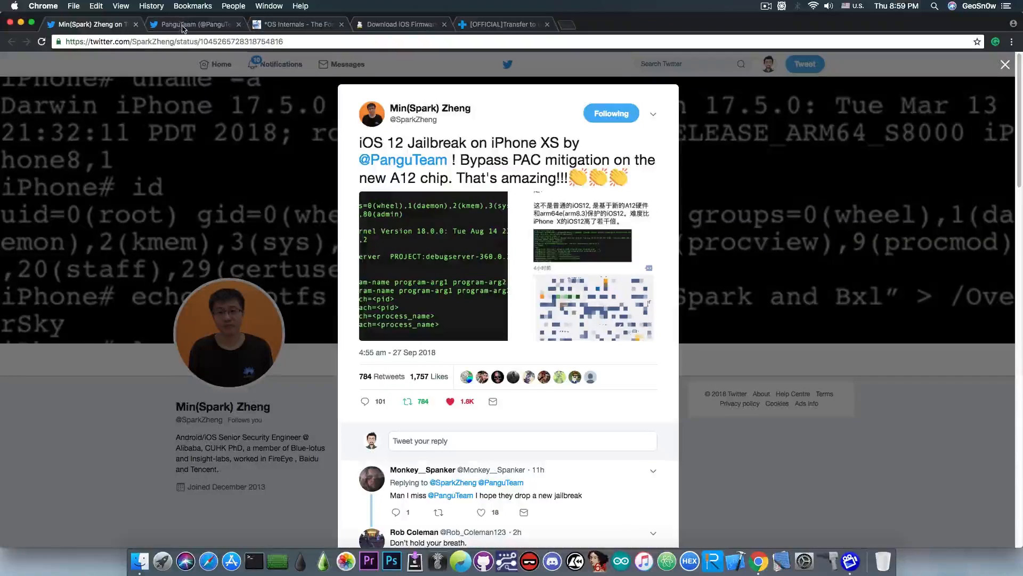
click(196, 25)
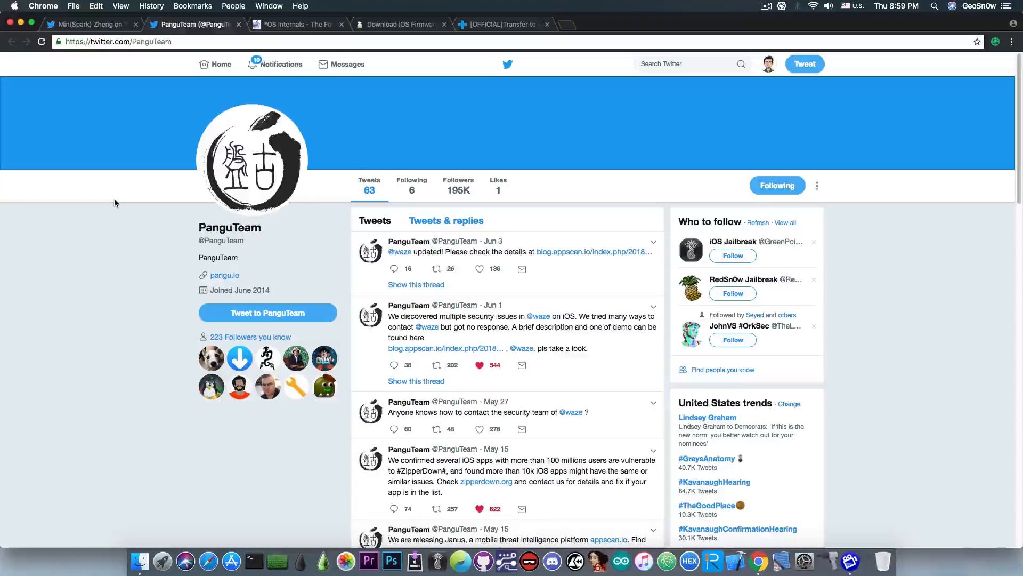
Step: Look through the dr.fone Transfer to iPhone XS/XR giveaway and Vote section, then close Chrome
click(501, 24)
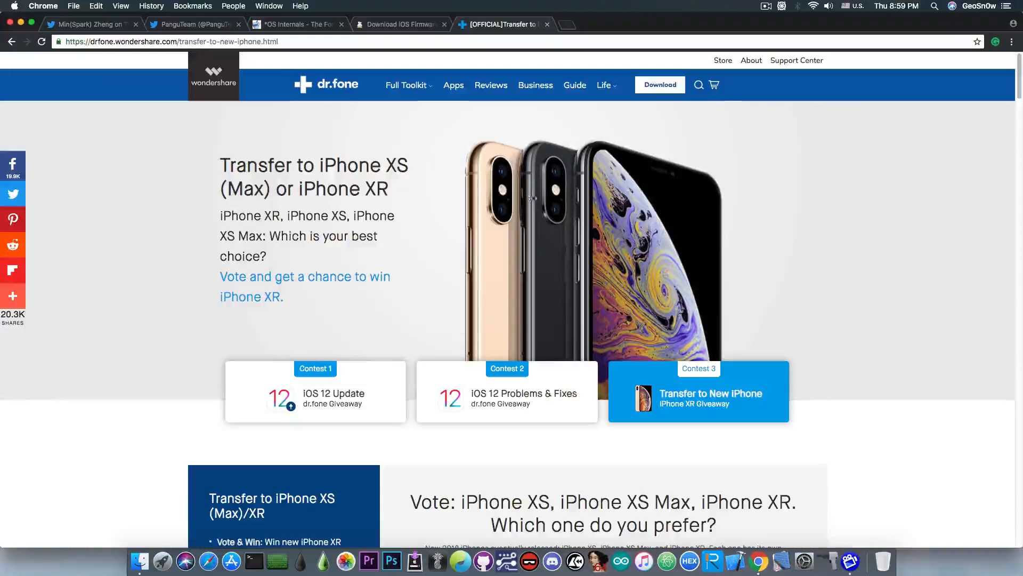
mouse_move(723, 379)
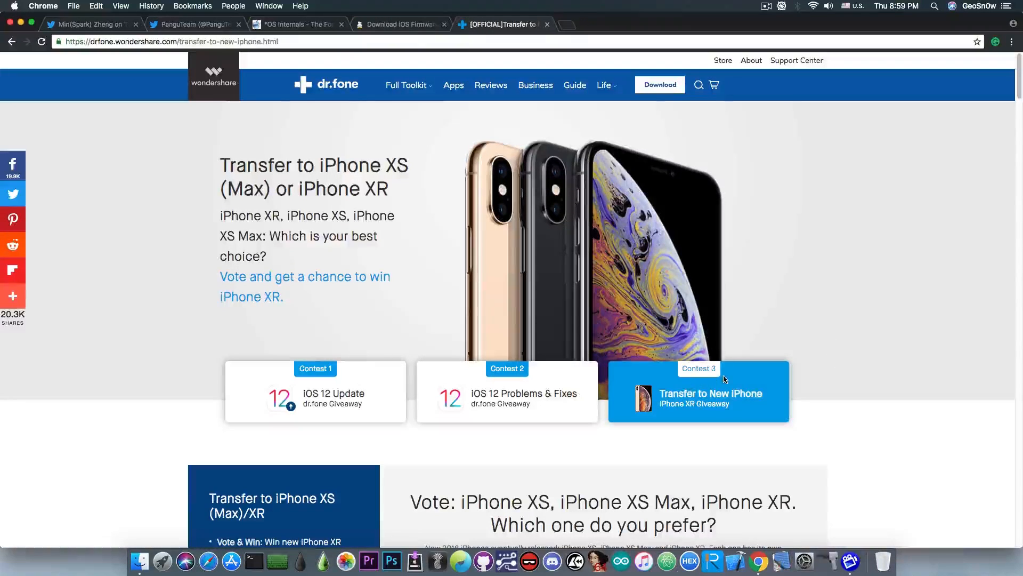
scroll(down, 3)
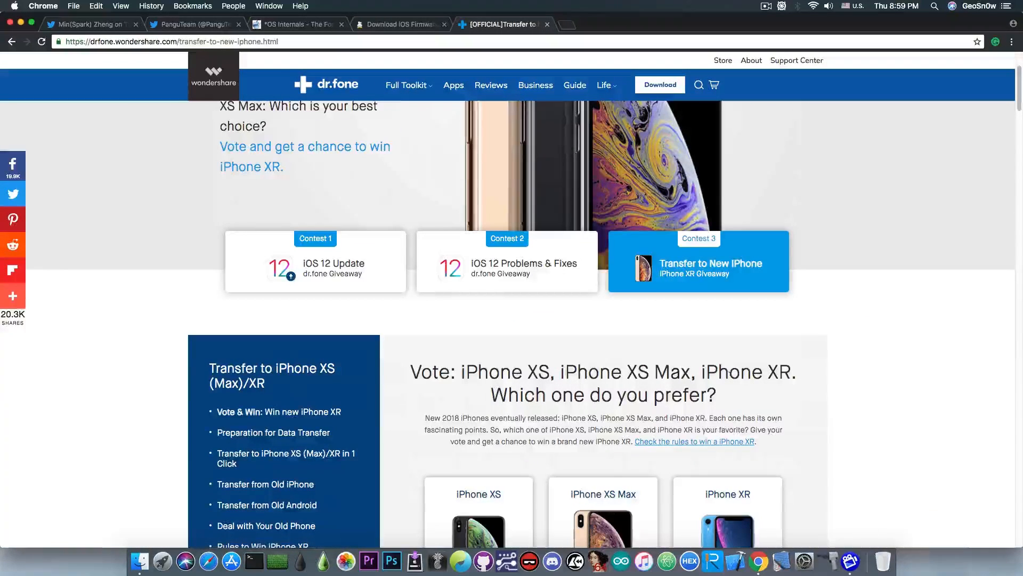
scroll(down, 3)
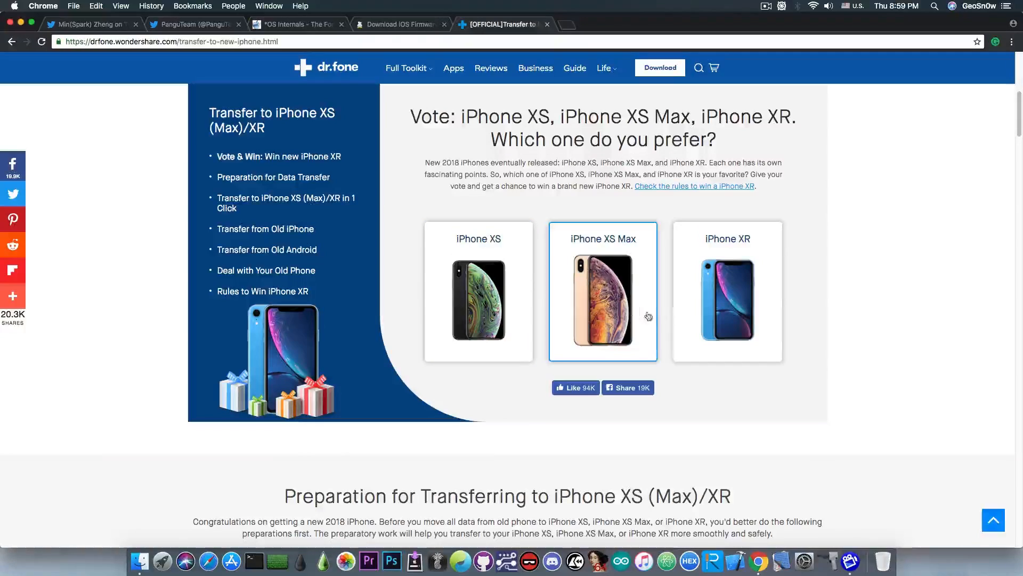
mouse_move(597, 326)
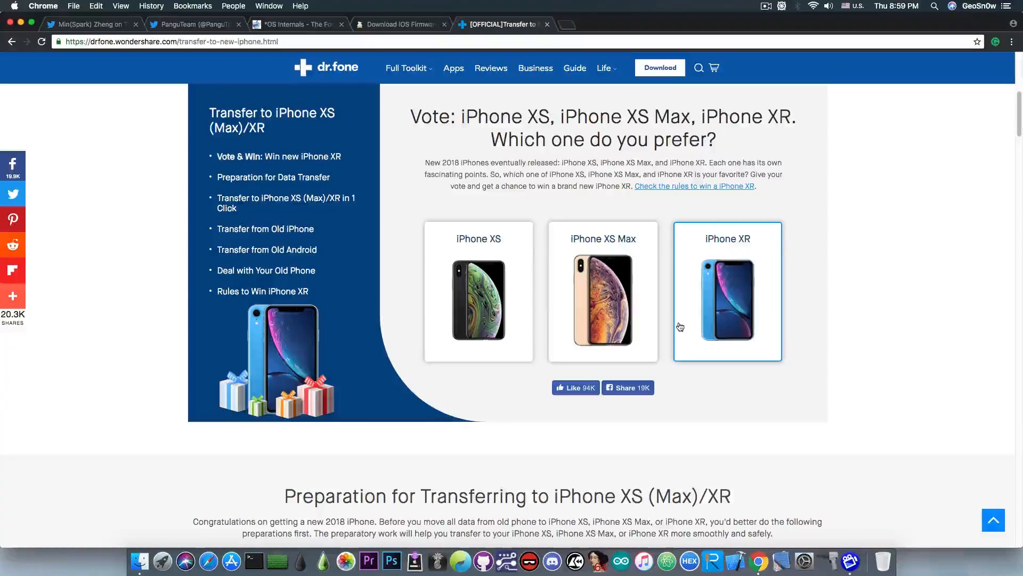
scroll(up, 3)
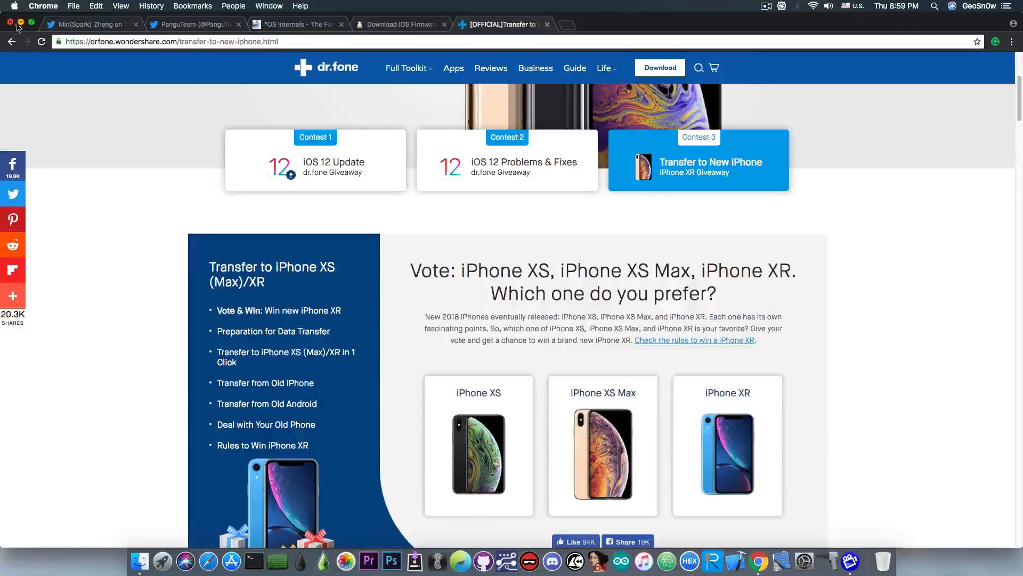
click(10, 25)
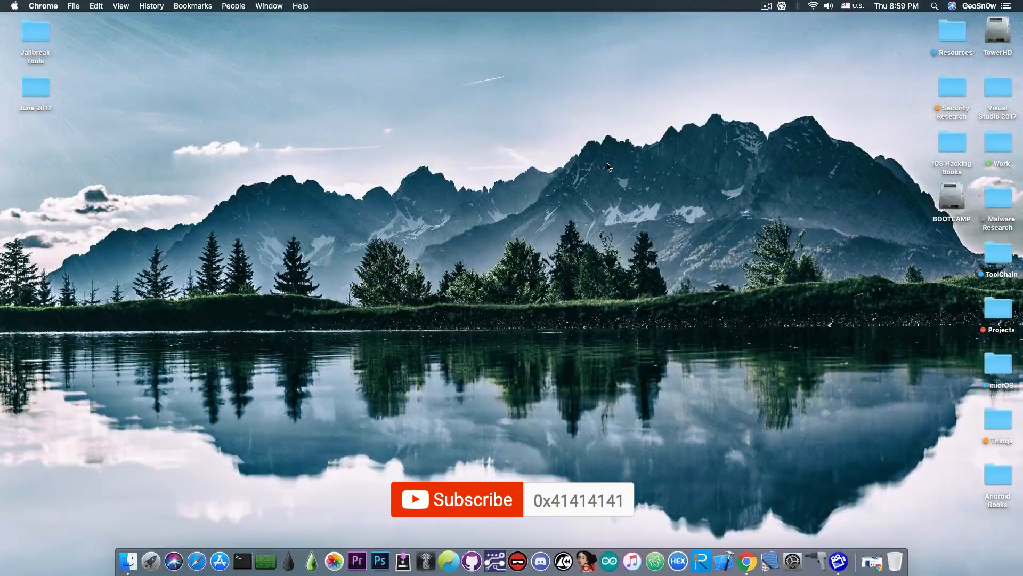